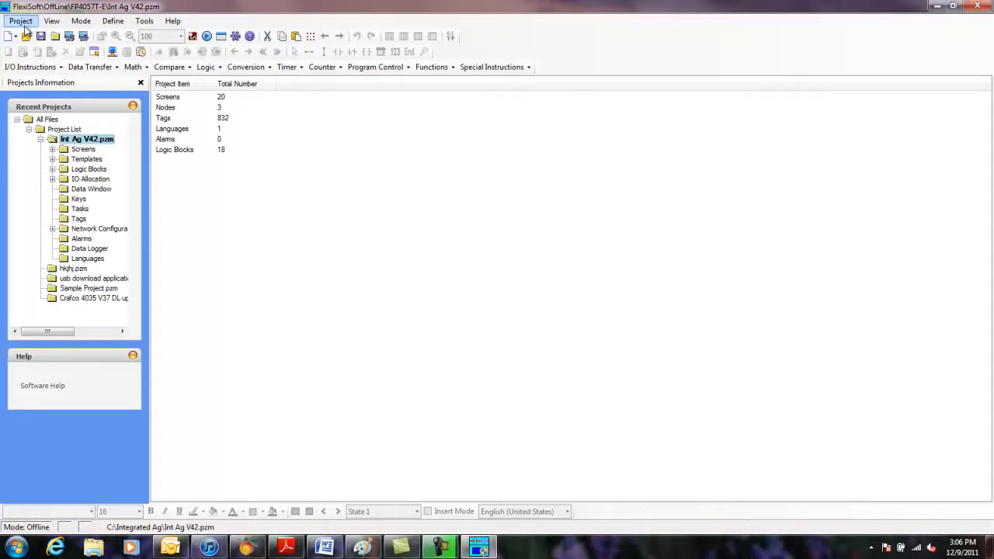
# Step: Save the project as 'Int Ag V44' on the C: drive
pyautogui.click(21, 21)
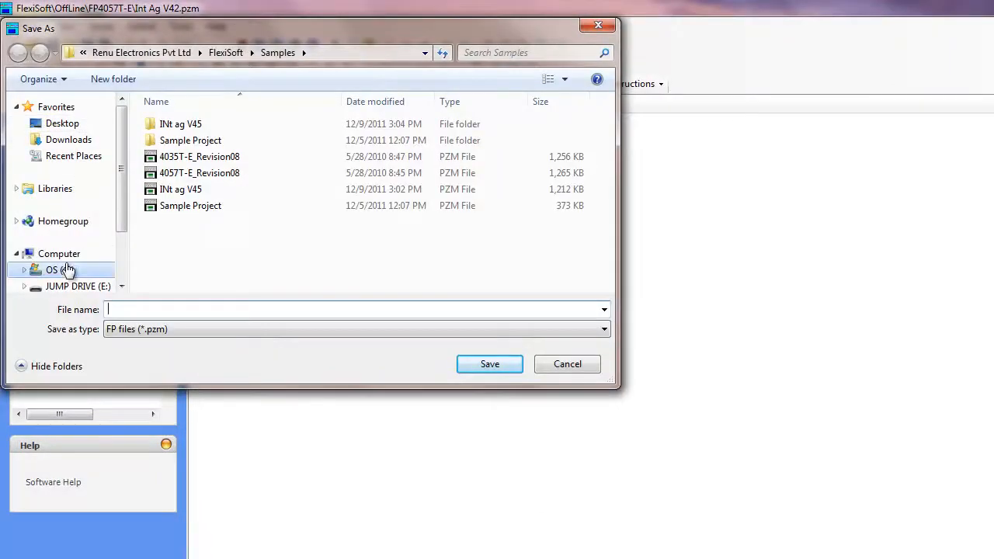
pyautogui.click(58, 269)
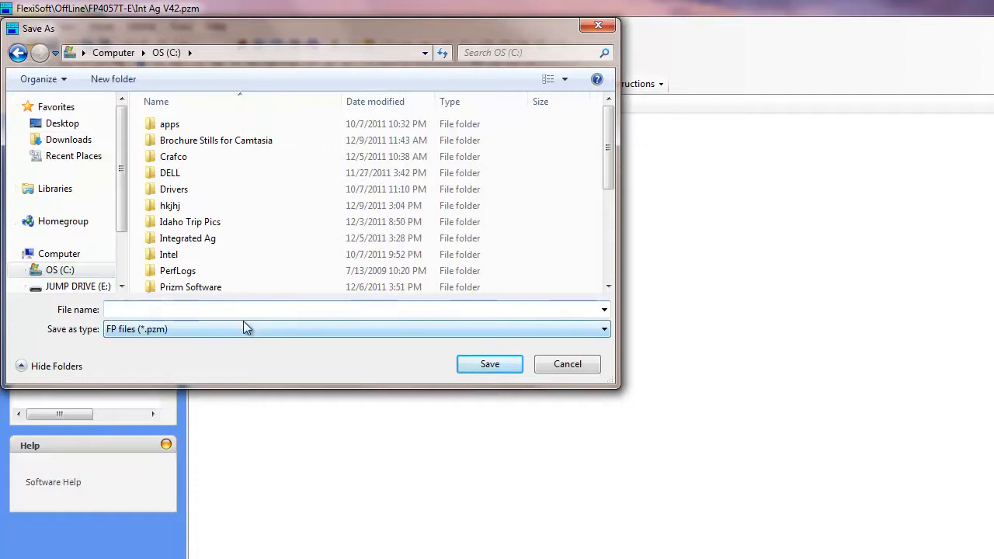
pyautogui.write('Int')
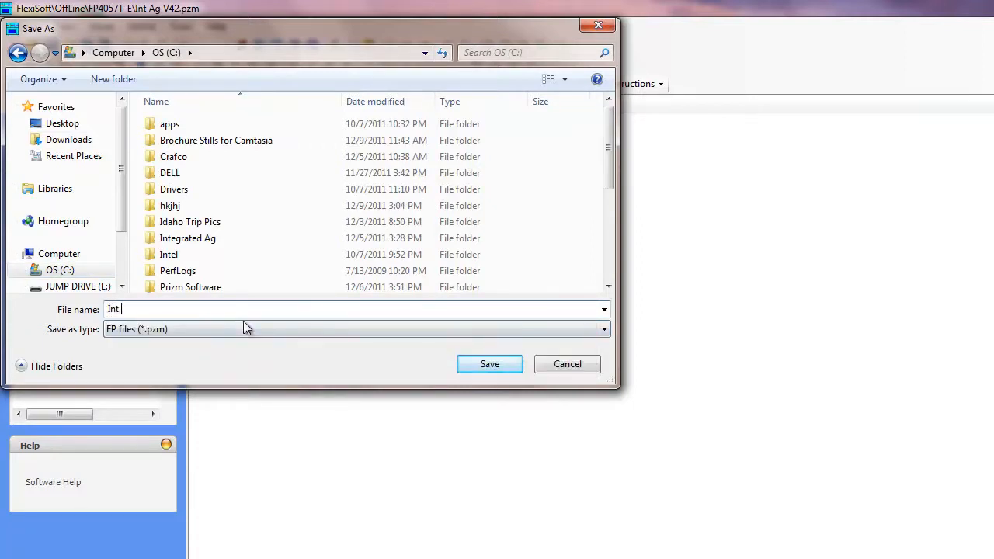
pyautogui.write('Ag')
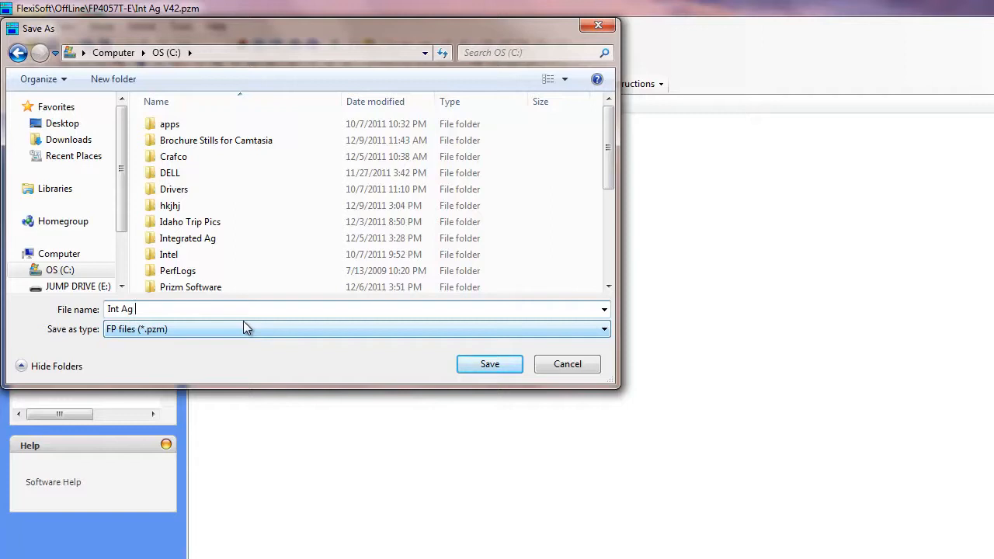
pyautogui.write('V44')
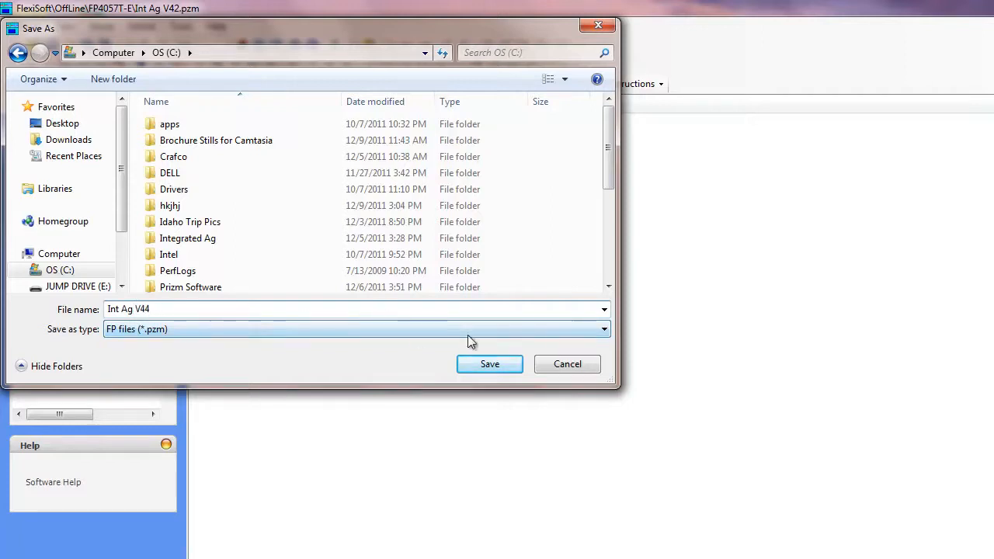
pyautogui.click(489, 363)
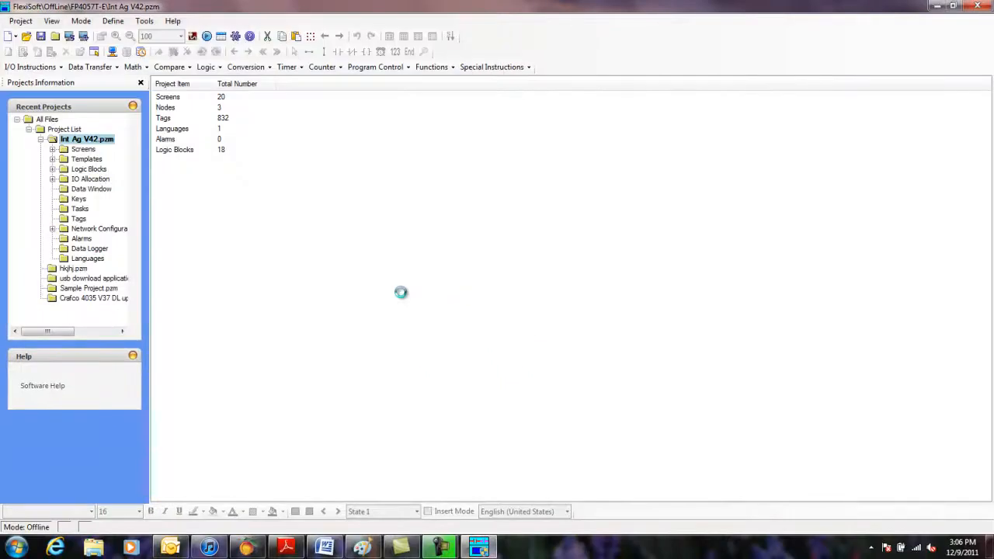
pyautogui.moveTo(259, 211)
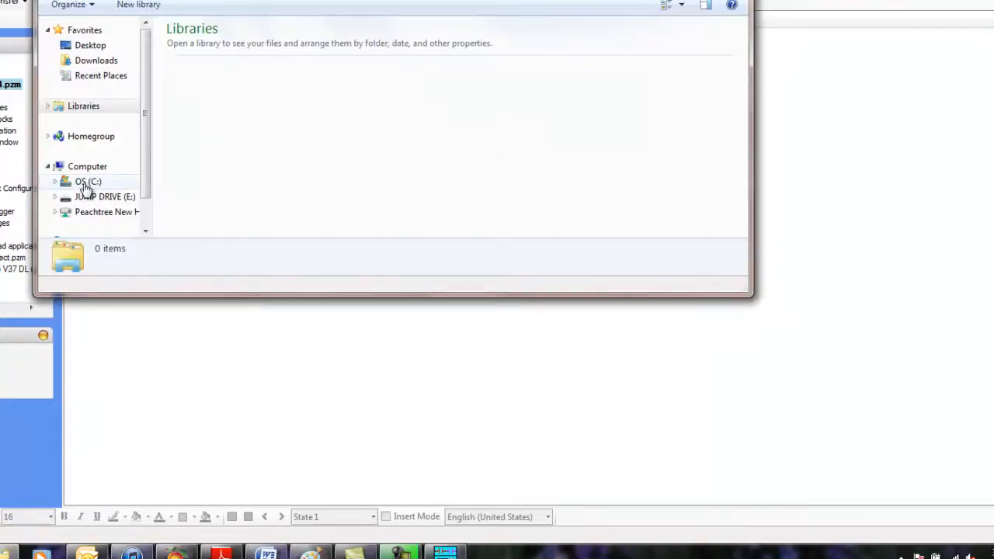
# Step: Copy FP4057TE from C:\Int Ag V44 to JUMP DRIVE (E:), merging and replacing older files
pyautogui.click(87, 181)
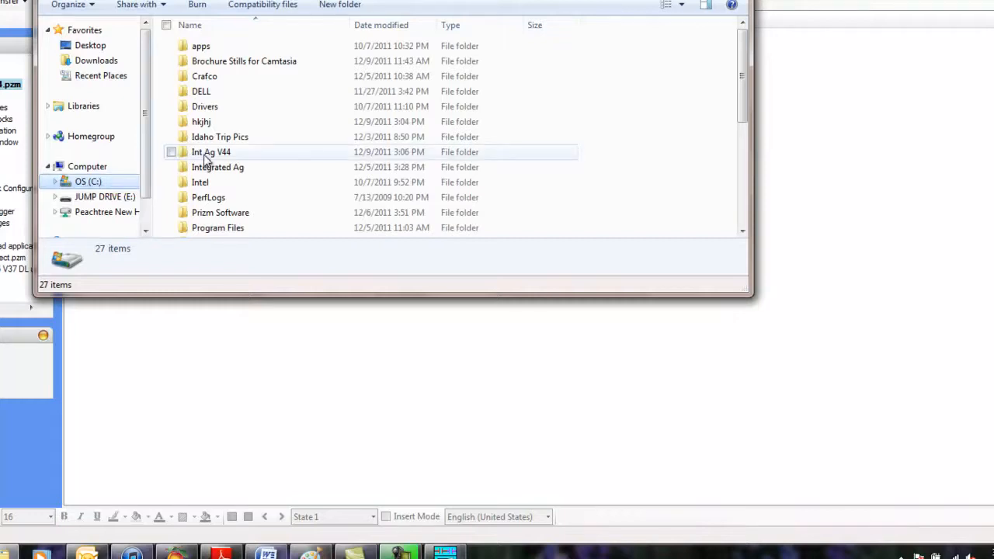
pyautogui.doubleClick(211, 151)
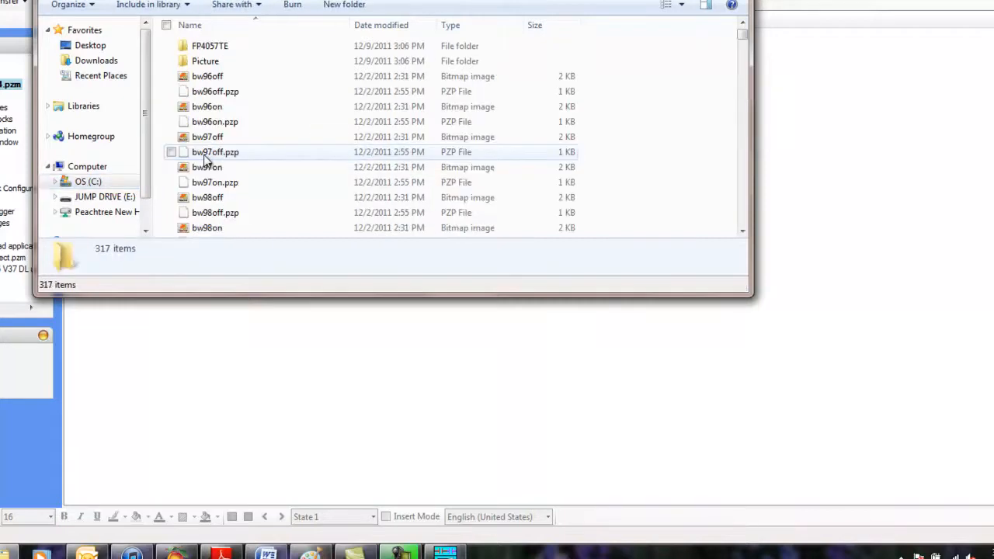
pyautogui.moveTo(226, 57)
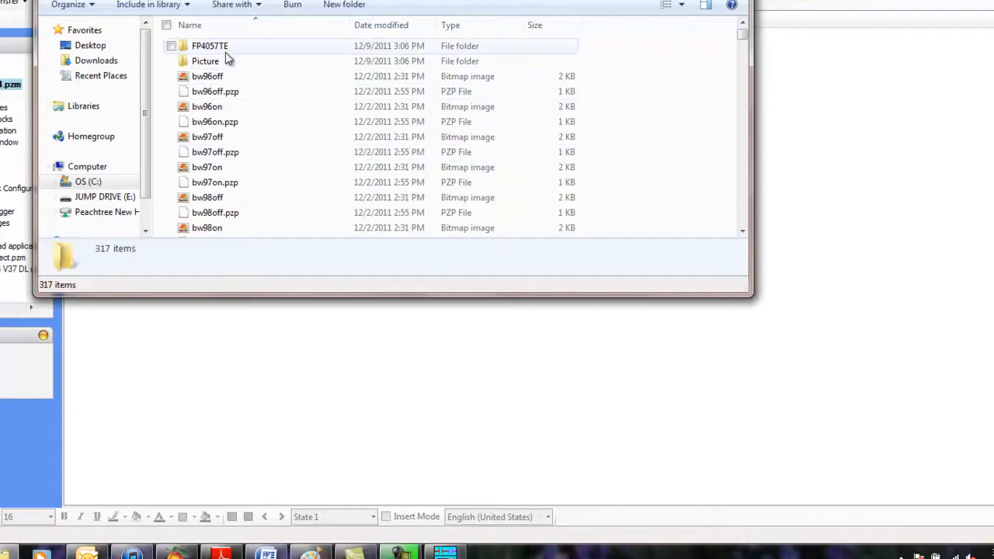
pyautogui.moveTo(210, 46)
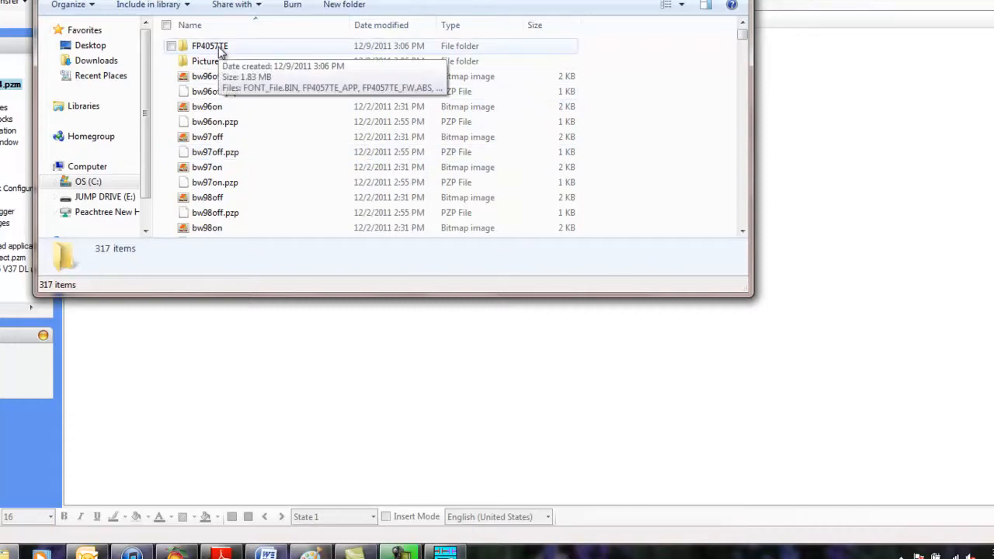
pyautogui.moveTo(185, 60)
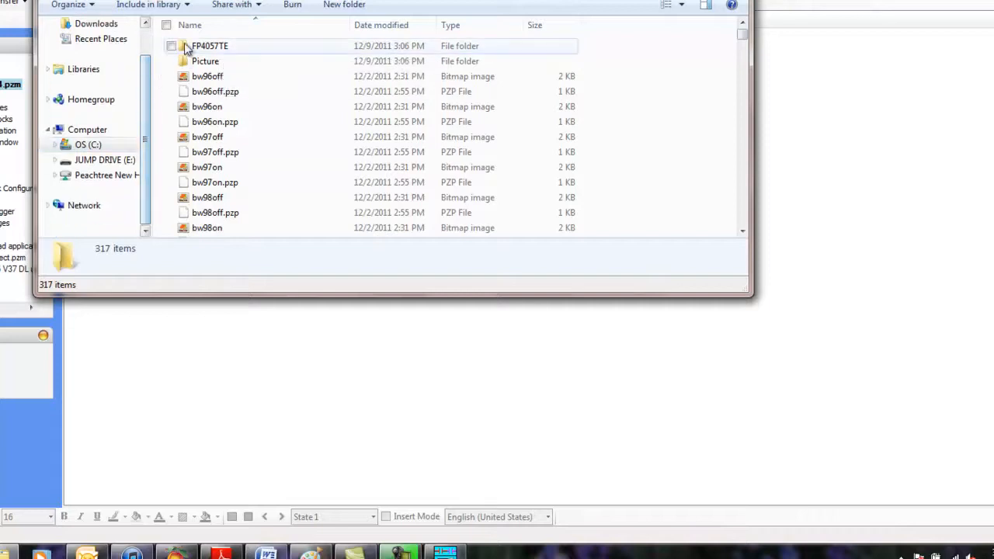
pyautogui.moveTo(210, 46)
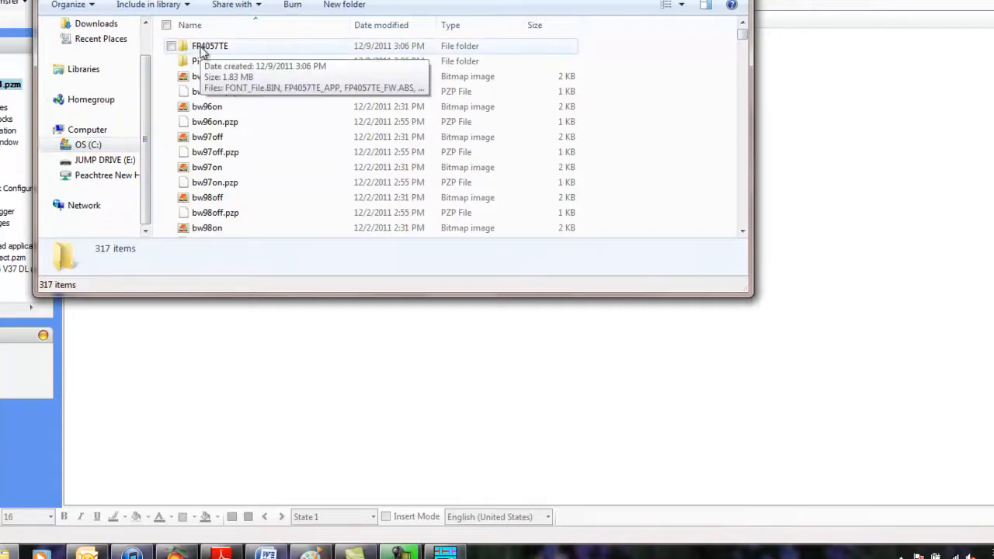
pyautogui.moveTo(210, 45); pyautogui.dragTo(116, 159)
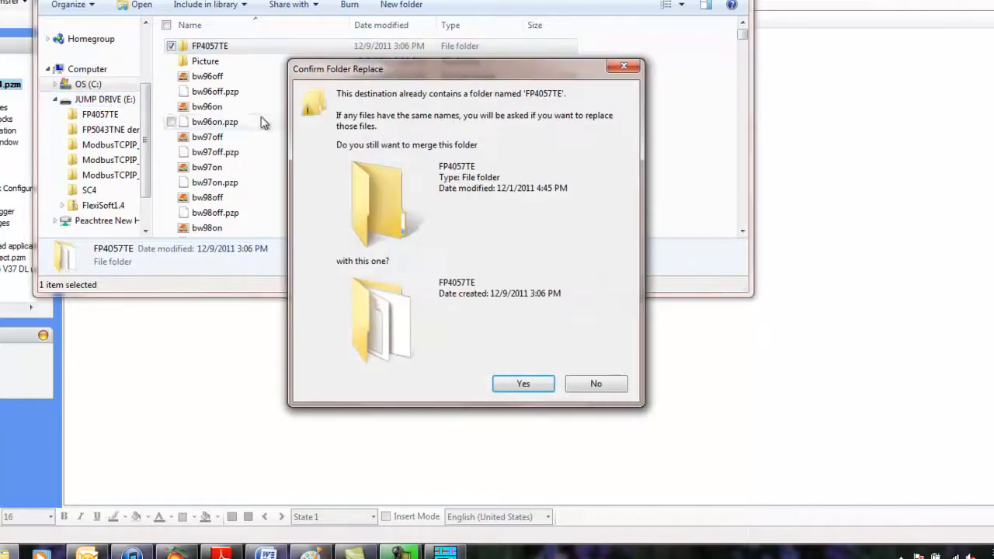
pyautogui.click(522, 383)
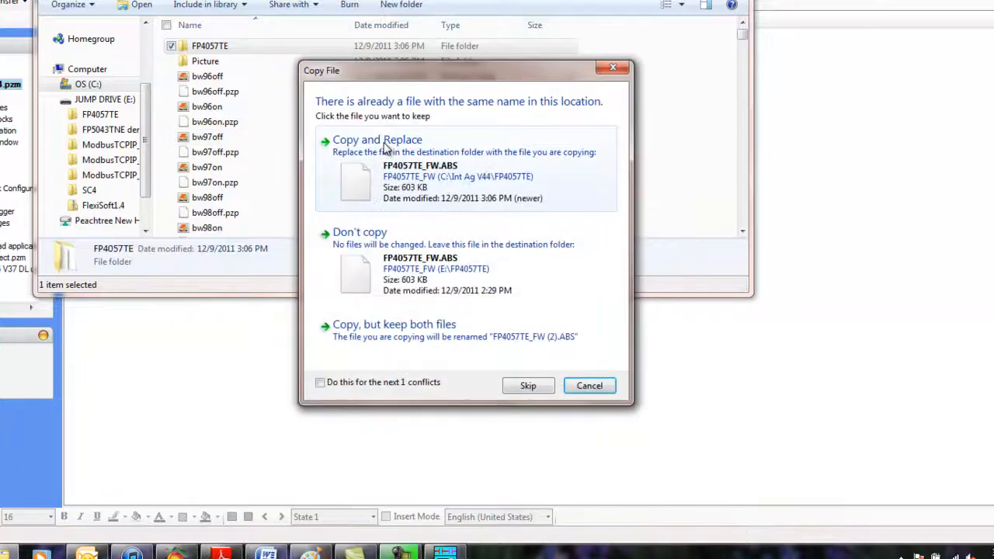
pyautogui.click(377, 139)
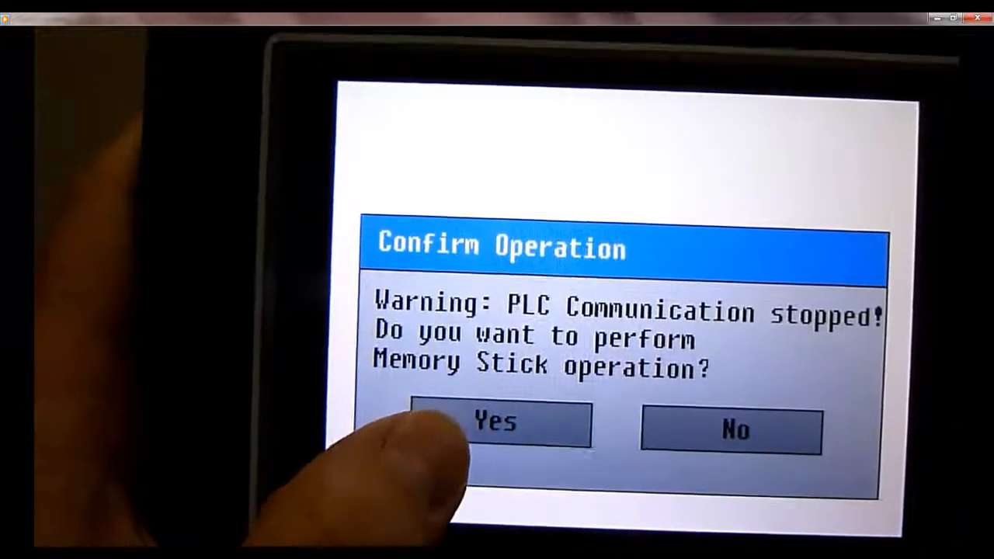
# Step: Accept the memory stick prompt and choose Download to the unit
pyautogui.click(497, 425)
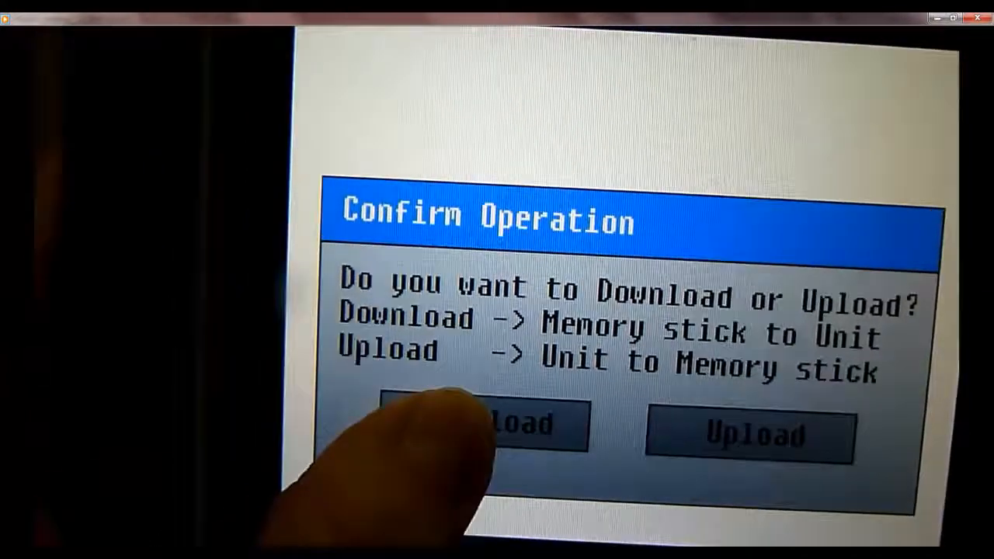
pyautogui.click(482, 427)
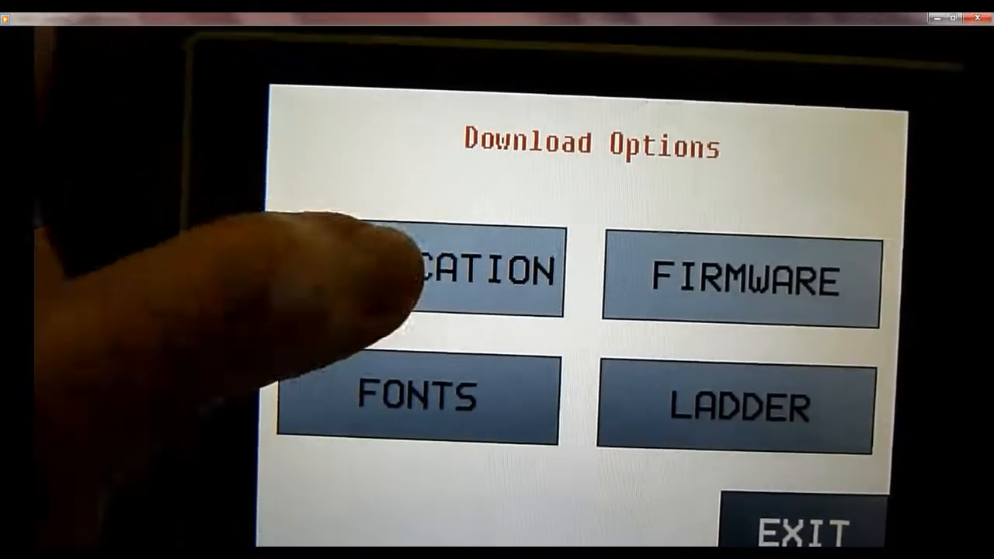
# Step: Download APPLICATION from the memory stick, confirming overwrite of the unit's application
pyautogui.click(450, 275)
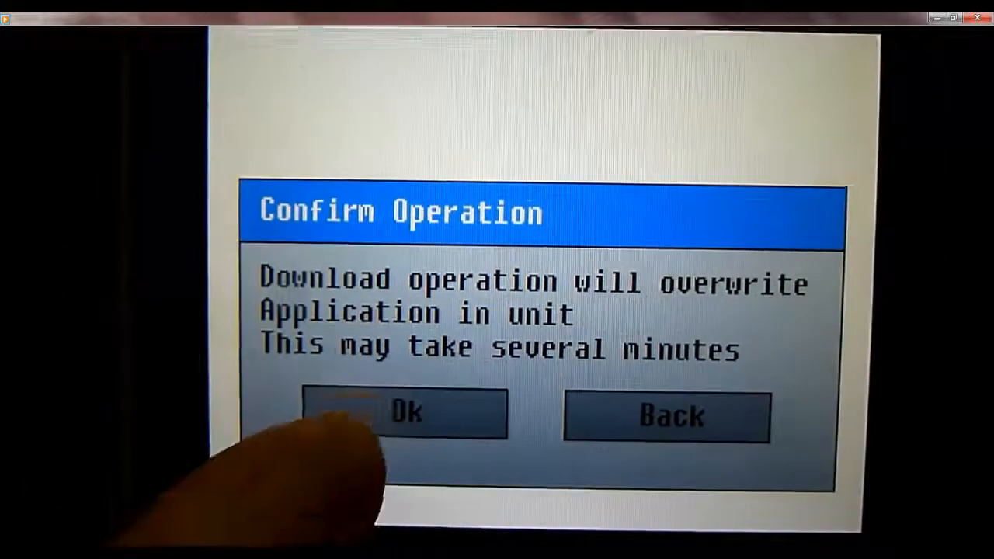
pyautogui.click(402, 413)
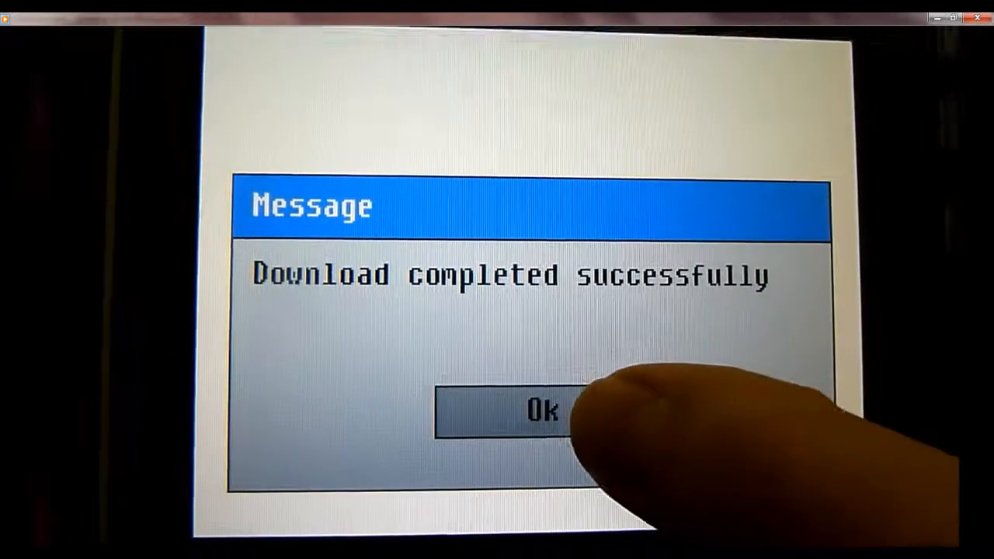
# Step: Dismiss the 'Download completed successfully' message with Ok
pyautogui.click(544, 410)
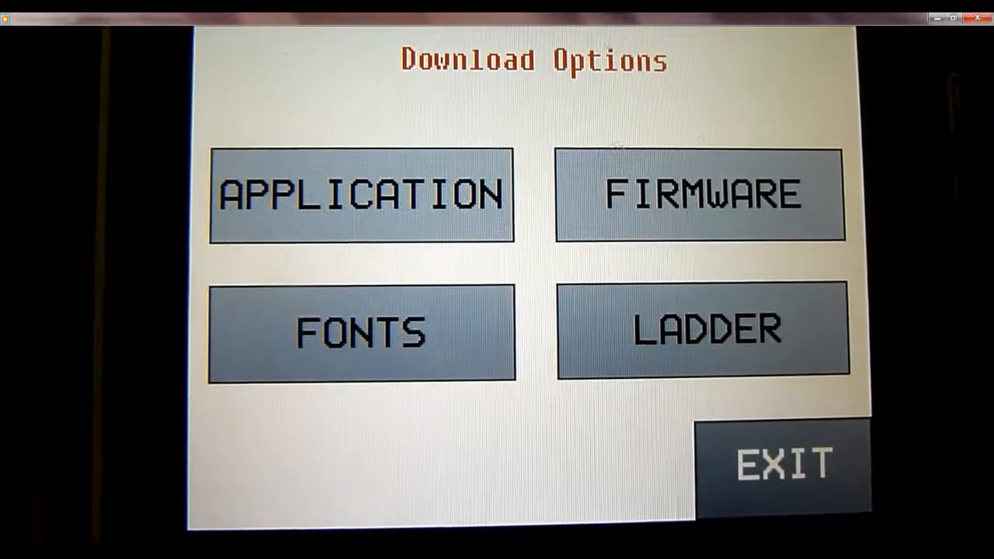